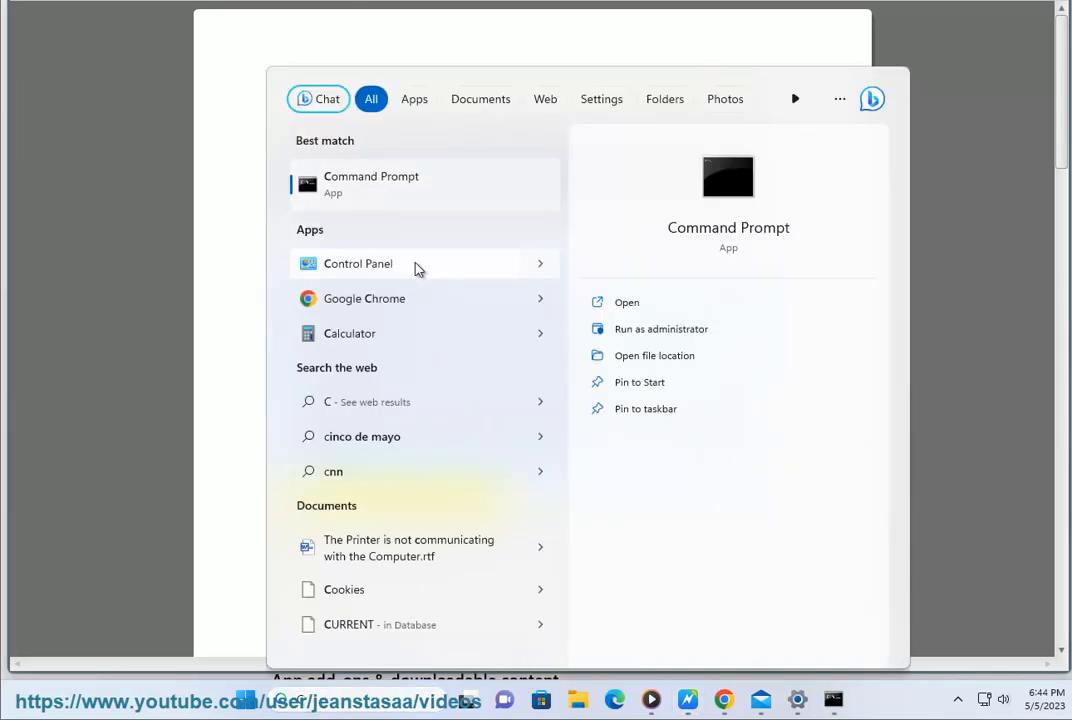
Run the Printer troubleshooter from Control Panel's full Troubleshooting list, then close Control Panel.
left_click(356, 264)
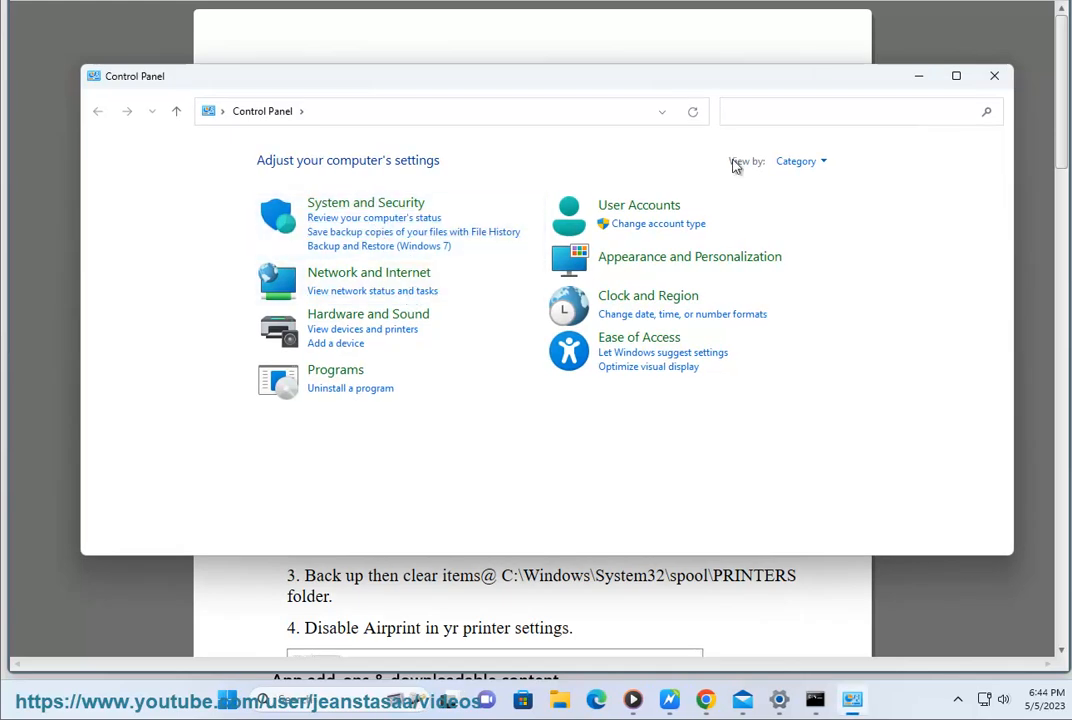
type("TR")
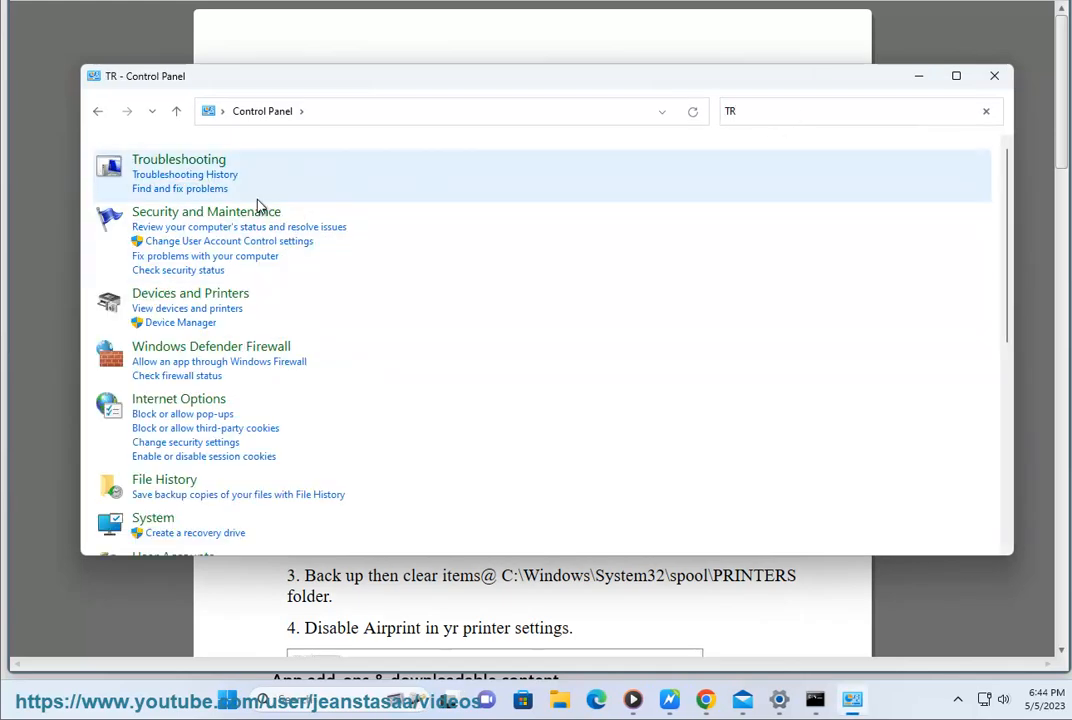
left_click(178, 160)
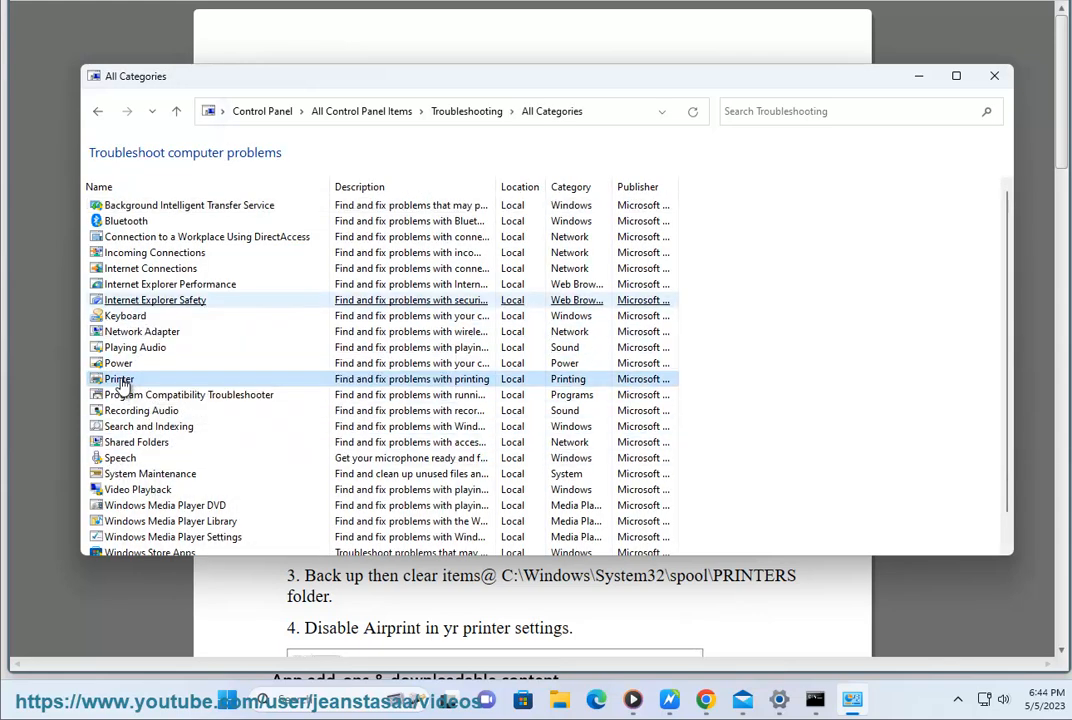
double_click(118, 378)
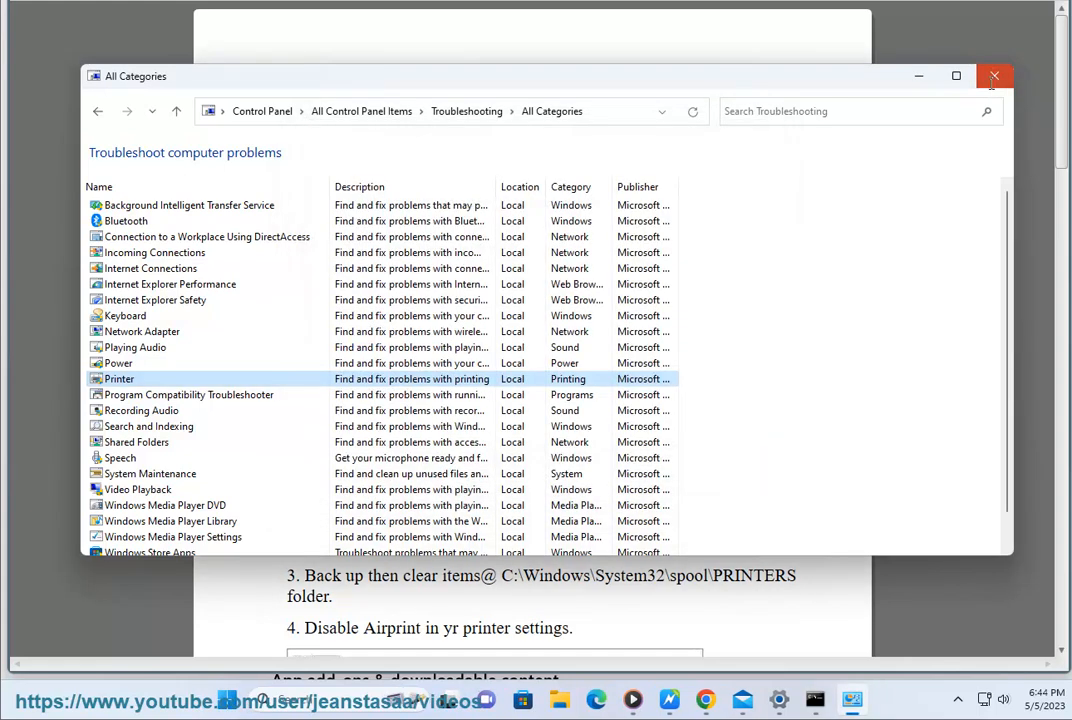
left_click(994, 76)
type("A")
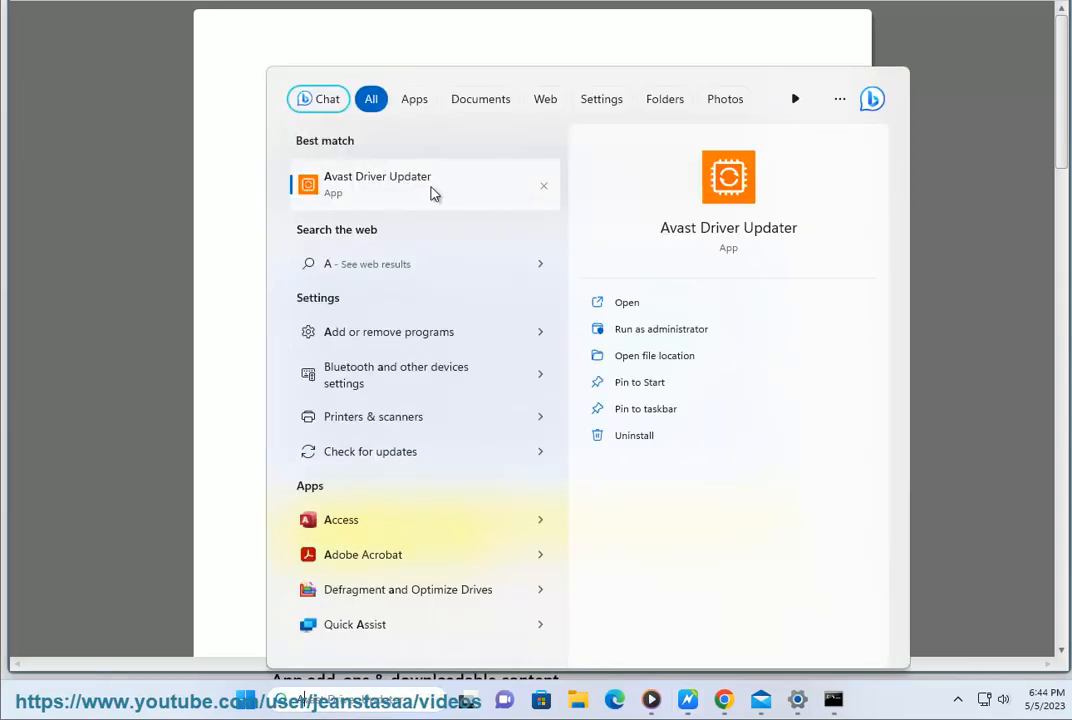
Launch Avast Driver Updater and rescan for outdated drivers.
left_click(626, 302)
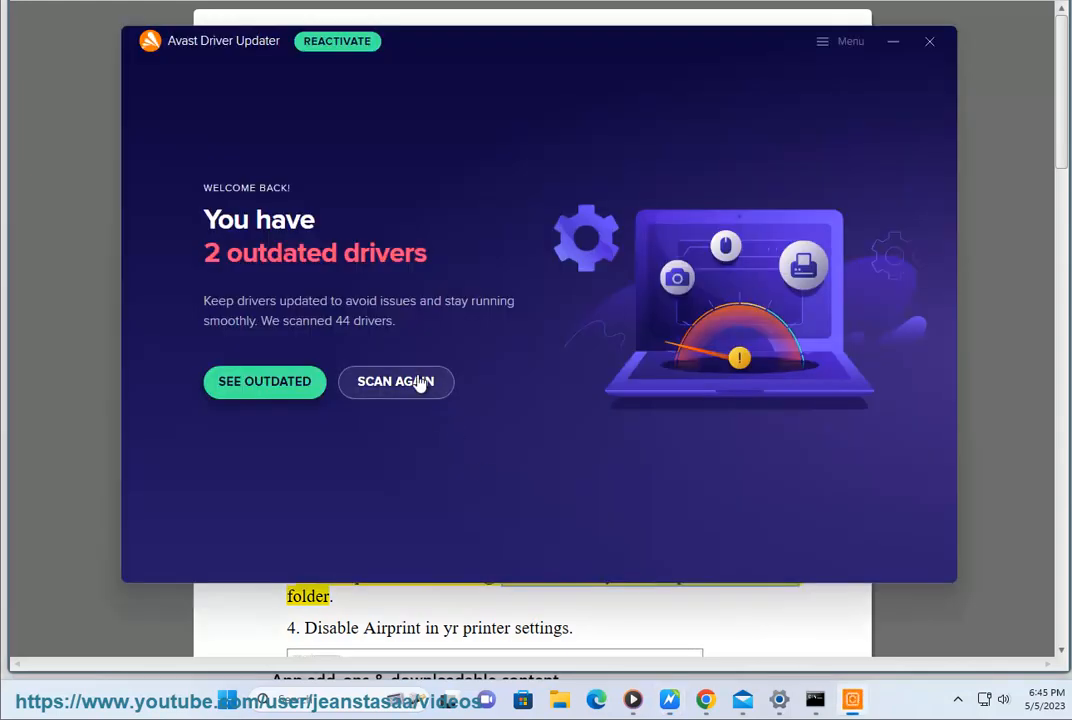
left_click(928, 40)
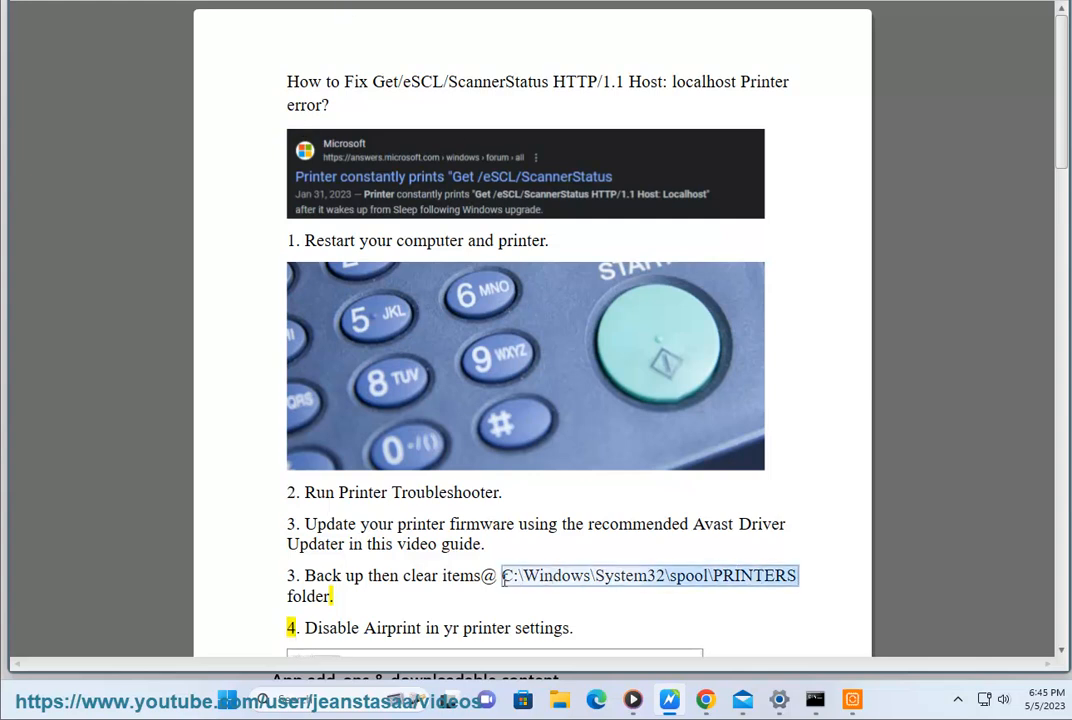
Check that C:\Windows\System32\spool\PRINTERS is empty in File Explorer.
left_click(560, 700)
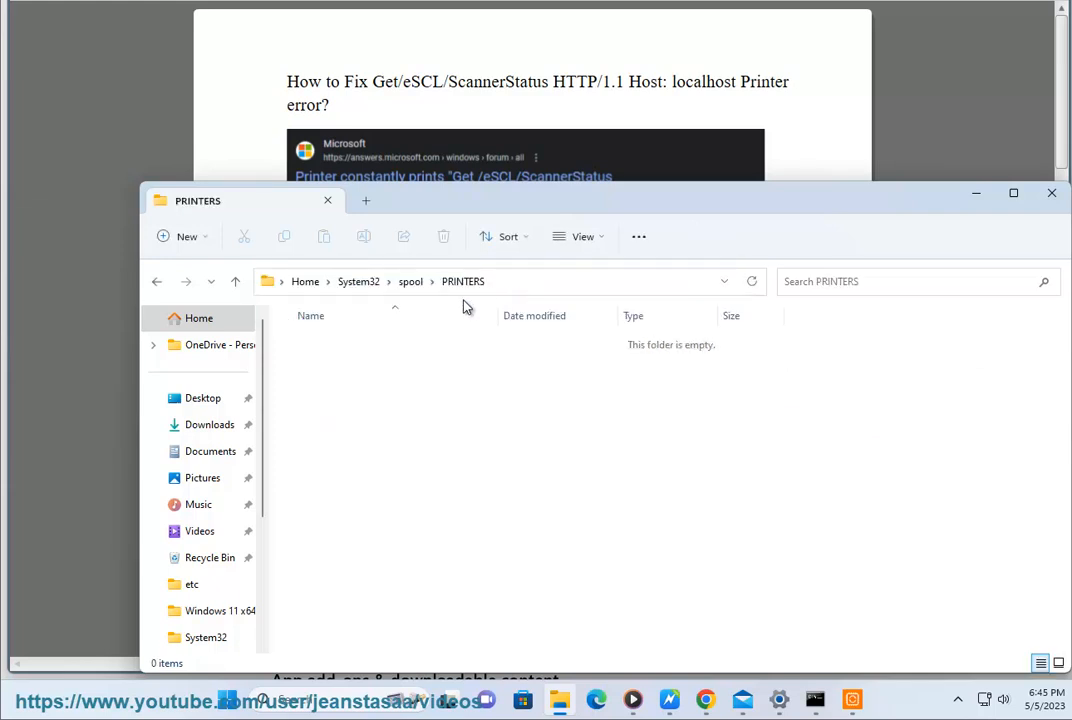
mouse_move(570, 360)
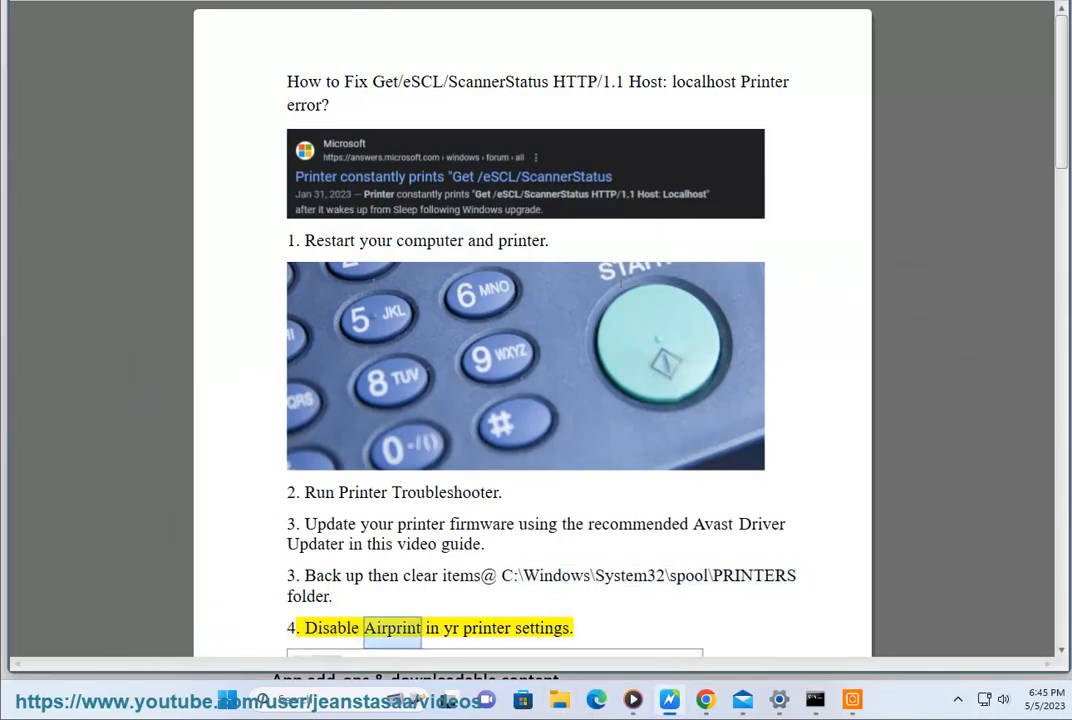
Scroll the Word guide through steps 4 to 7 on AirPrint, Print Server properties and re-adding the printer.
scroll("down", 3)
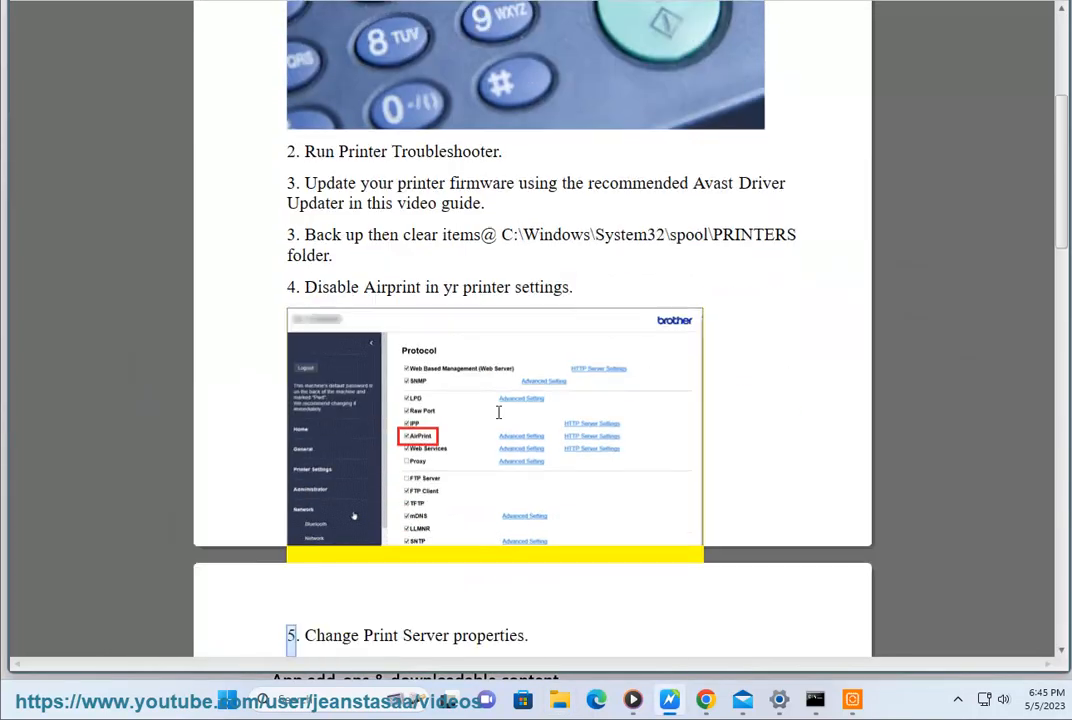
double_click(492, 636)
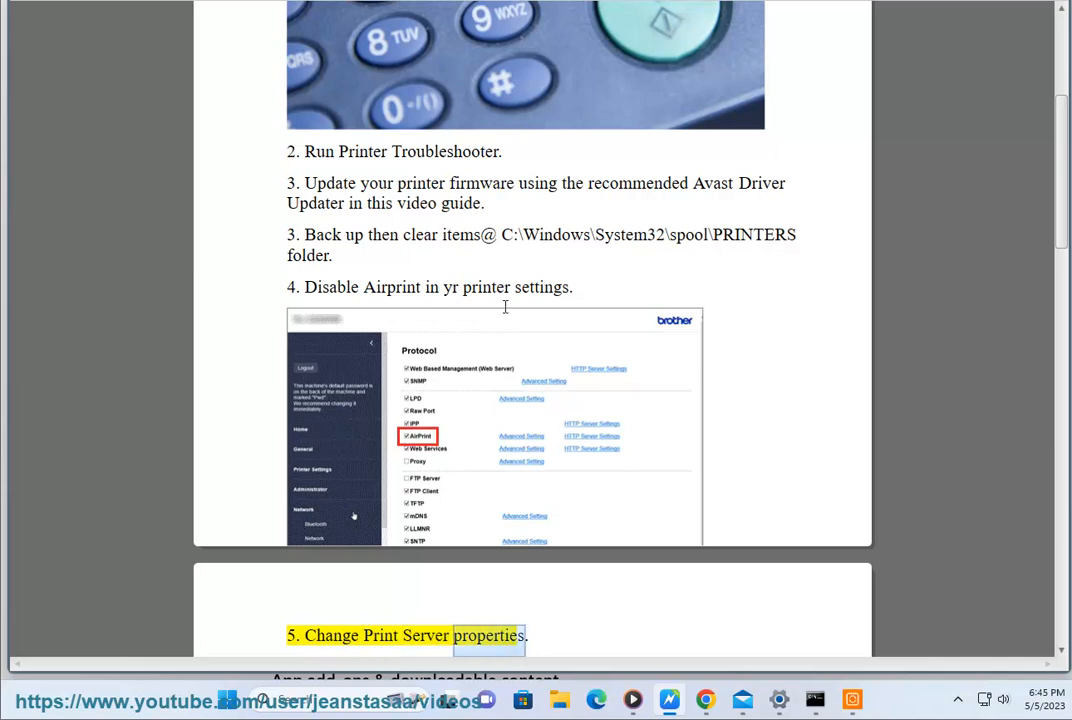
scroll("down", 3)
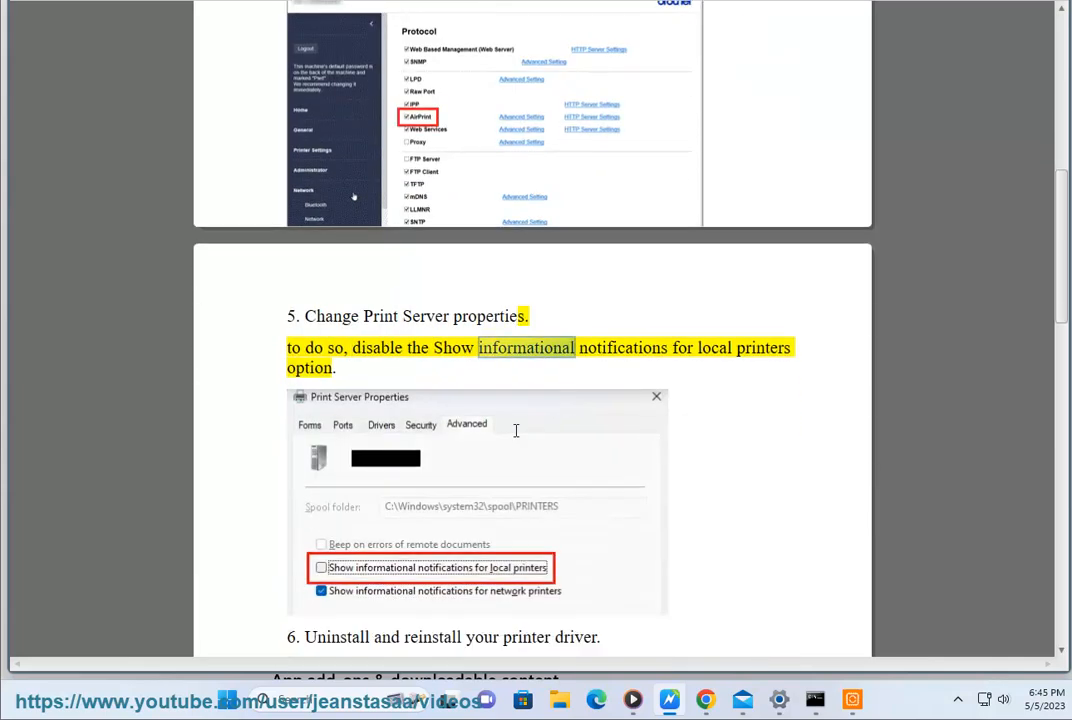
scroll("down", 3)
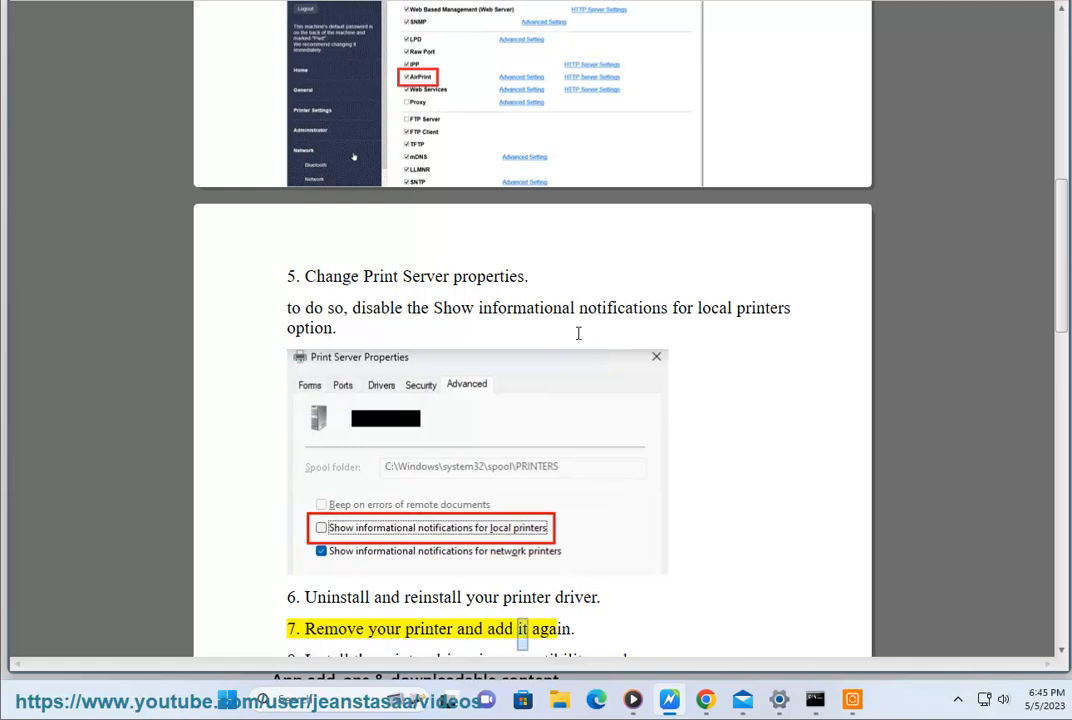
scroll("down", 3)
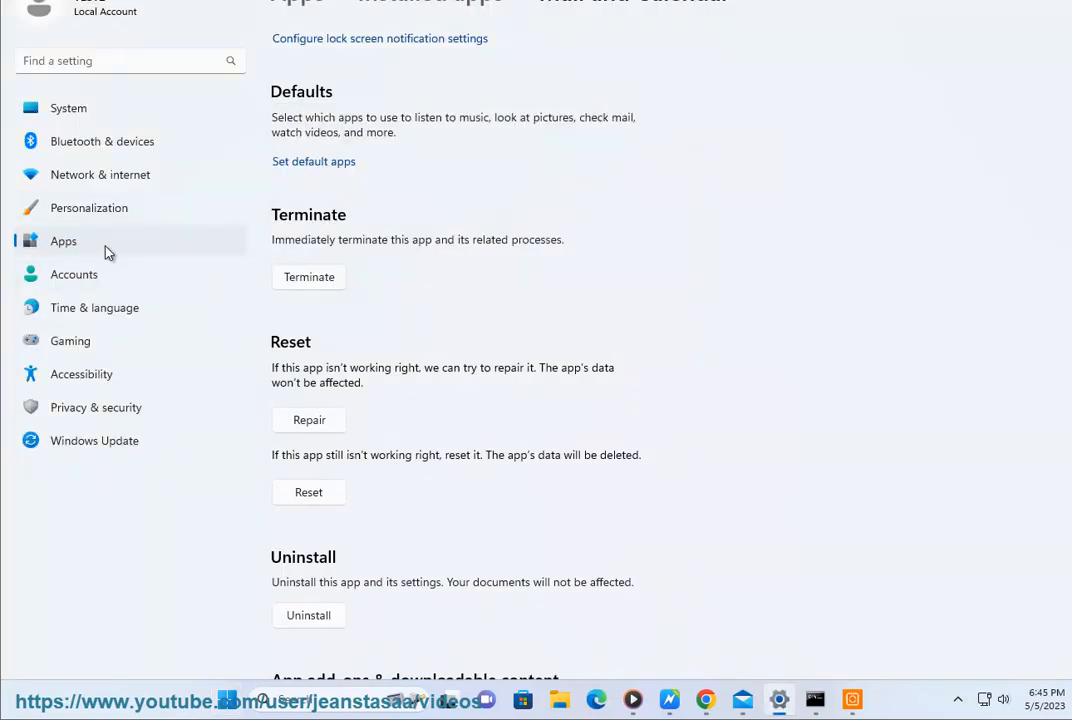
mouse_move(204, 144)
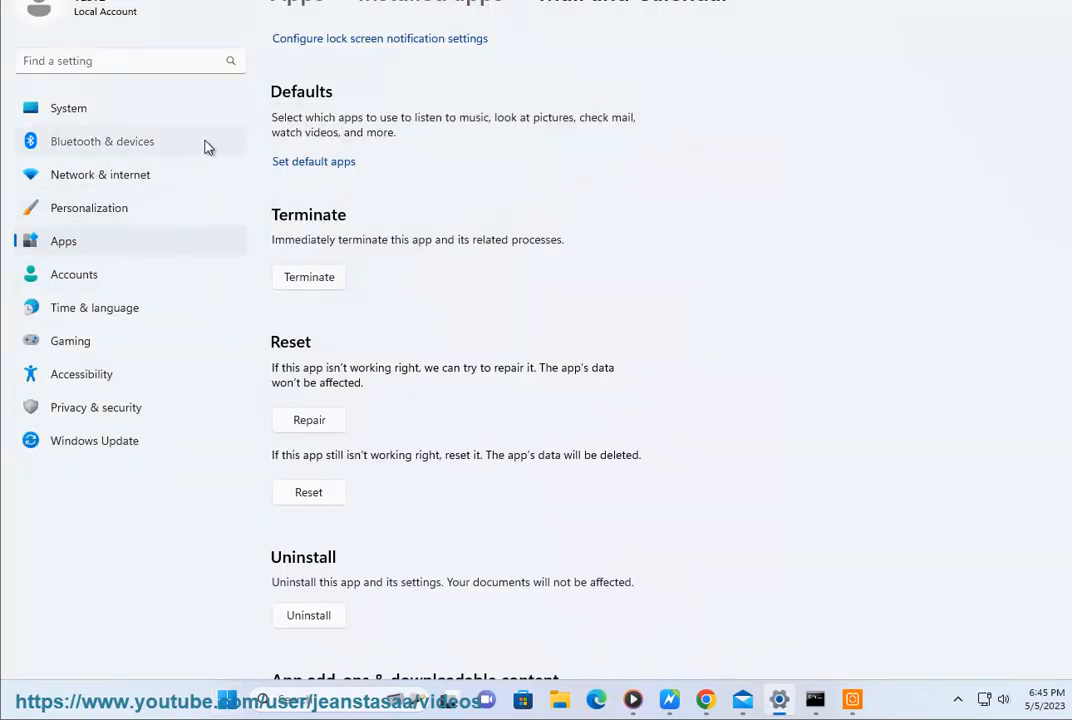
Go to Printers & scanners, view a printer's page, then start and refresh a search for printers to add.
left_click(102, 140)
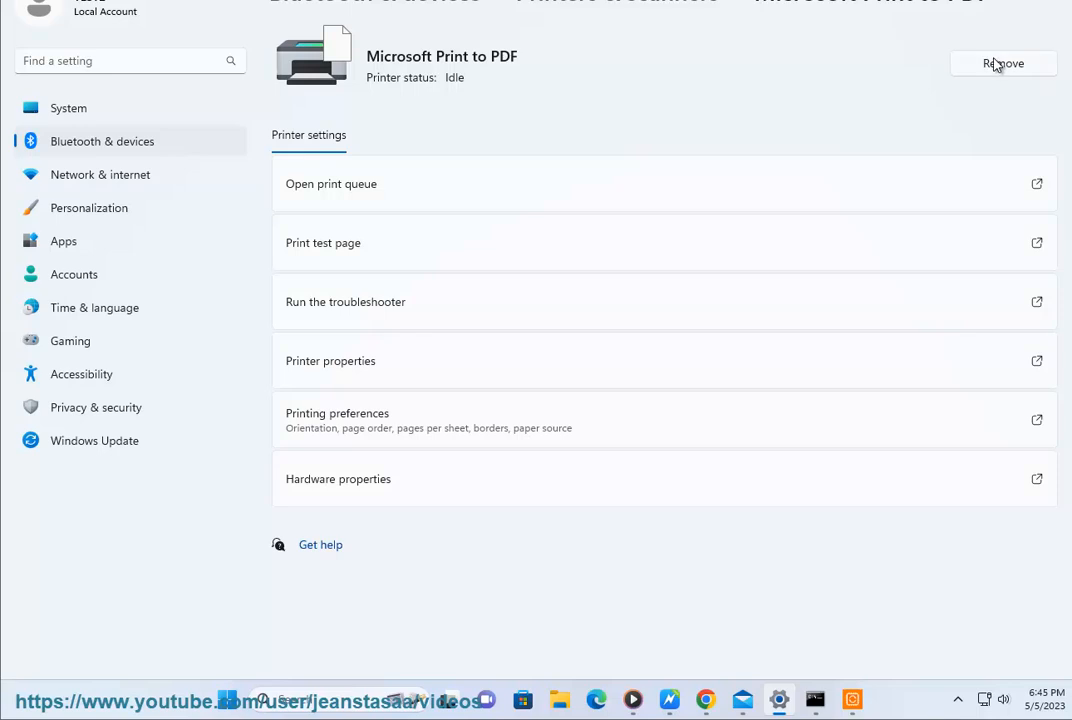
left_click(1004, 62)
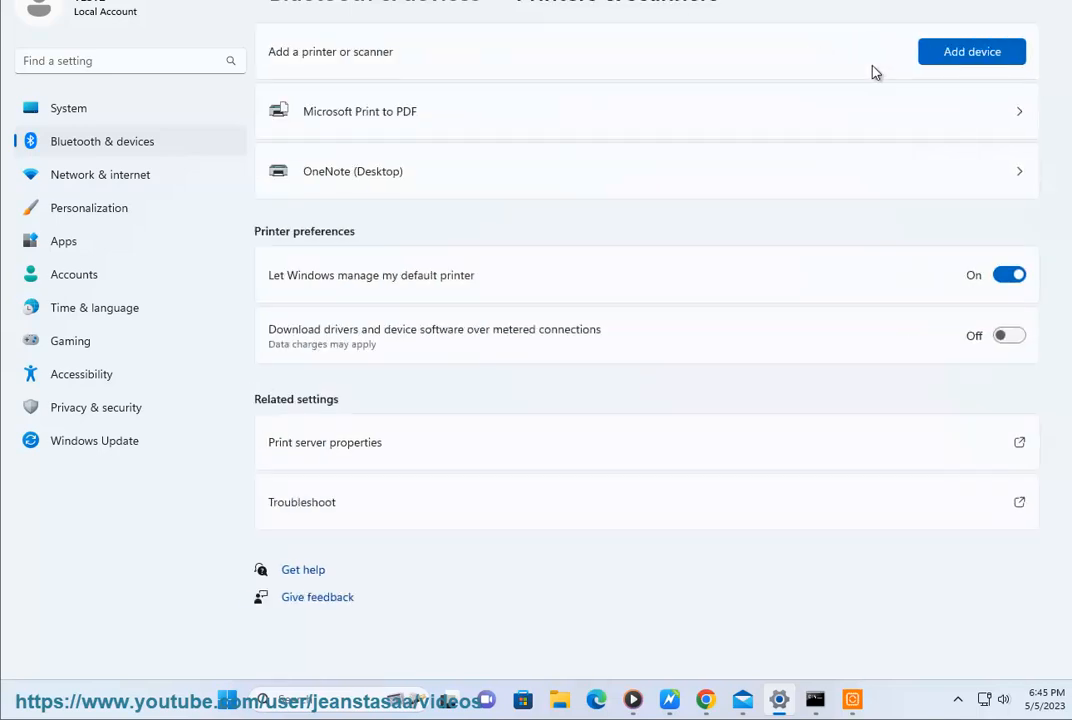
scroll("down", 3)
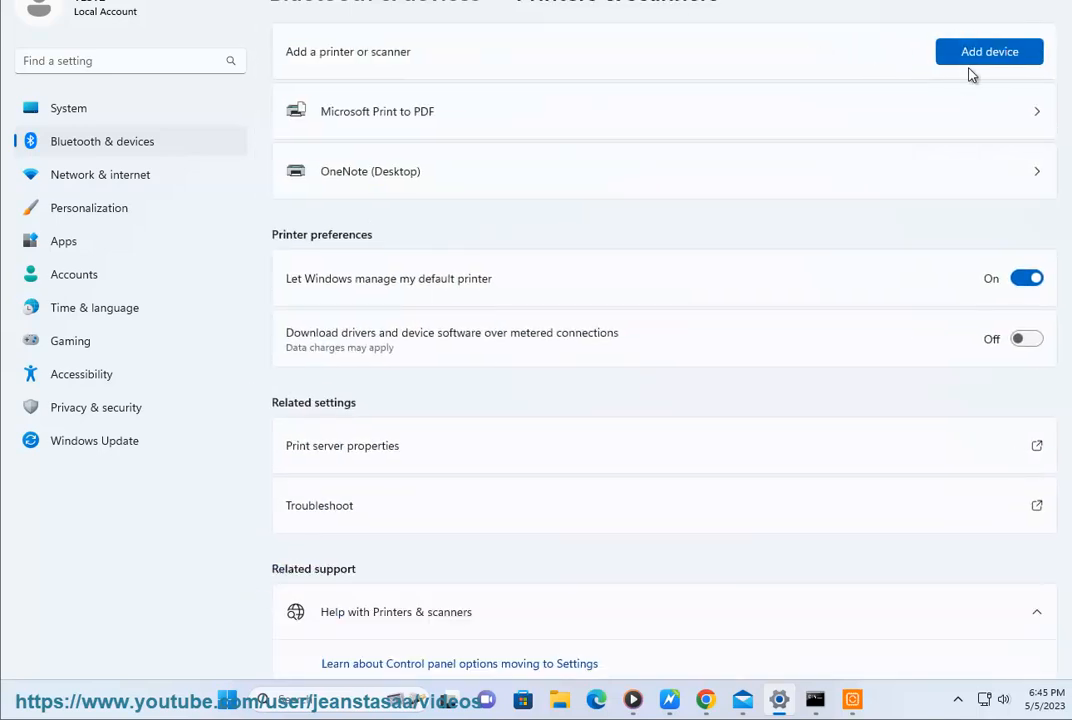
left_click(988, 52)
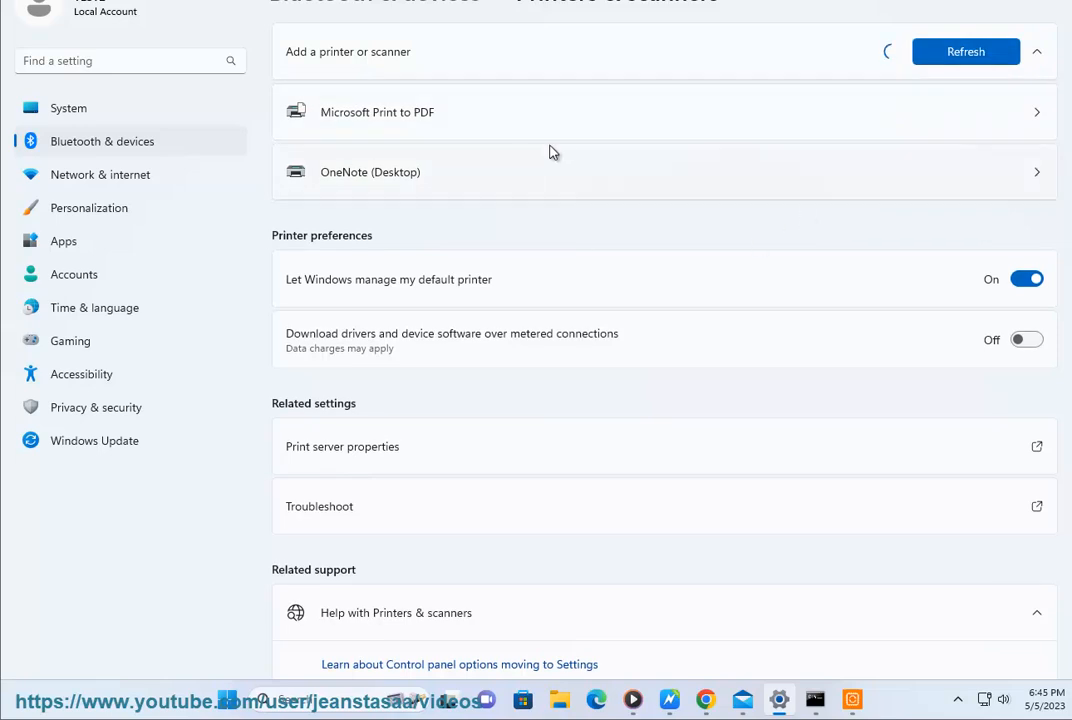
mouse_move(924, 108)
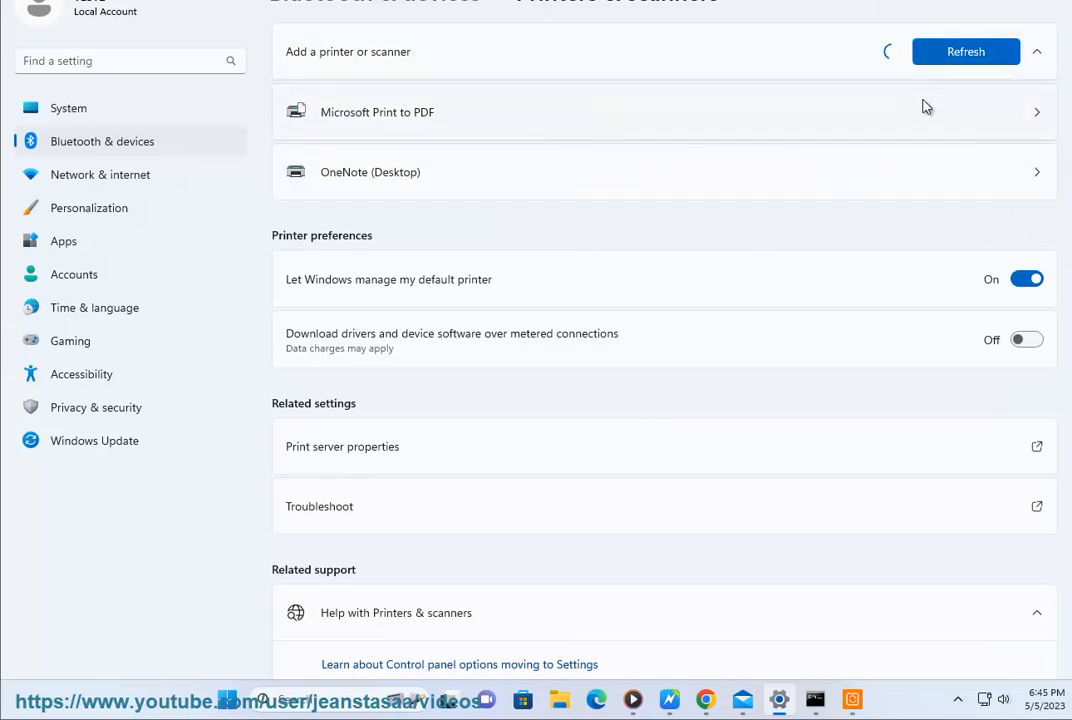
left_click(964, 52)
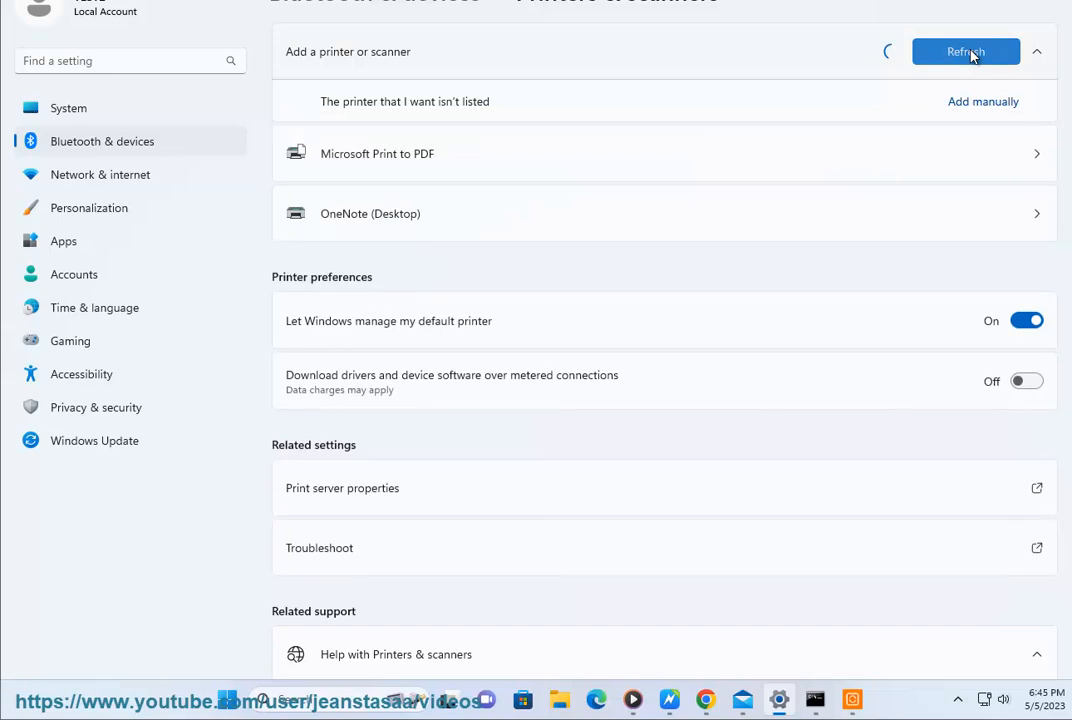
mouse_move(982, 110)
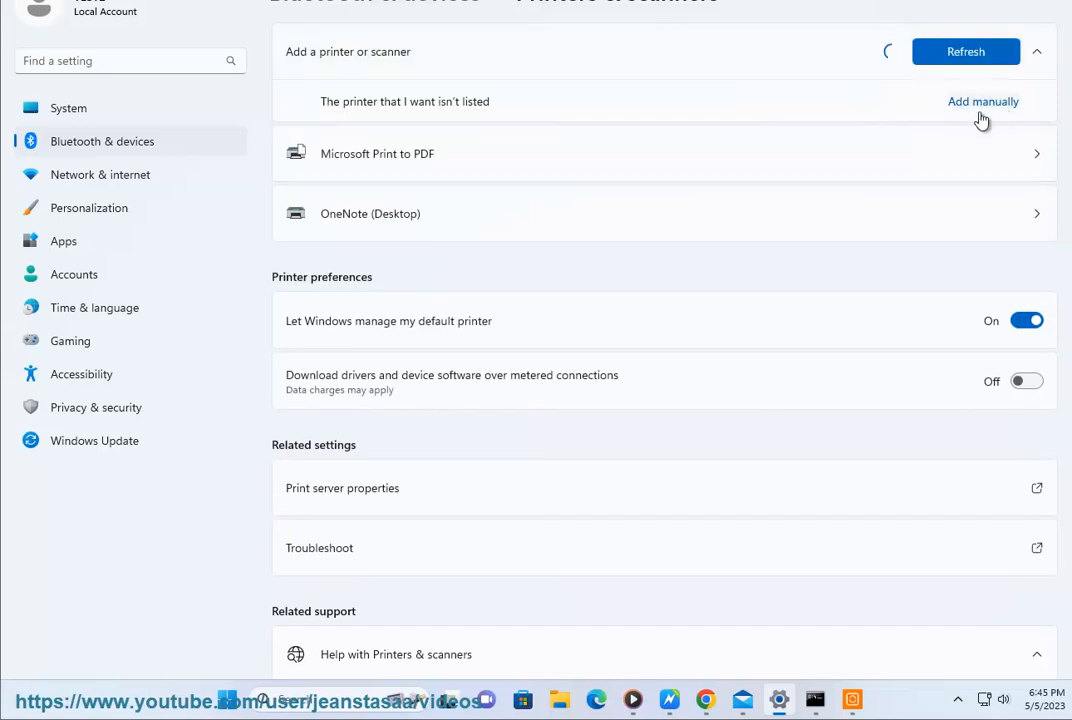
Start adding an unlisted printer manually and choose selecting a shared printer by name.
left_click(982, 100)
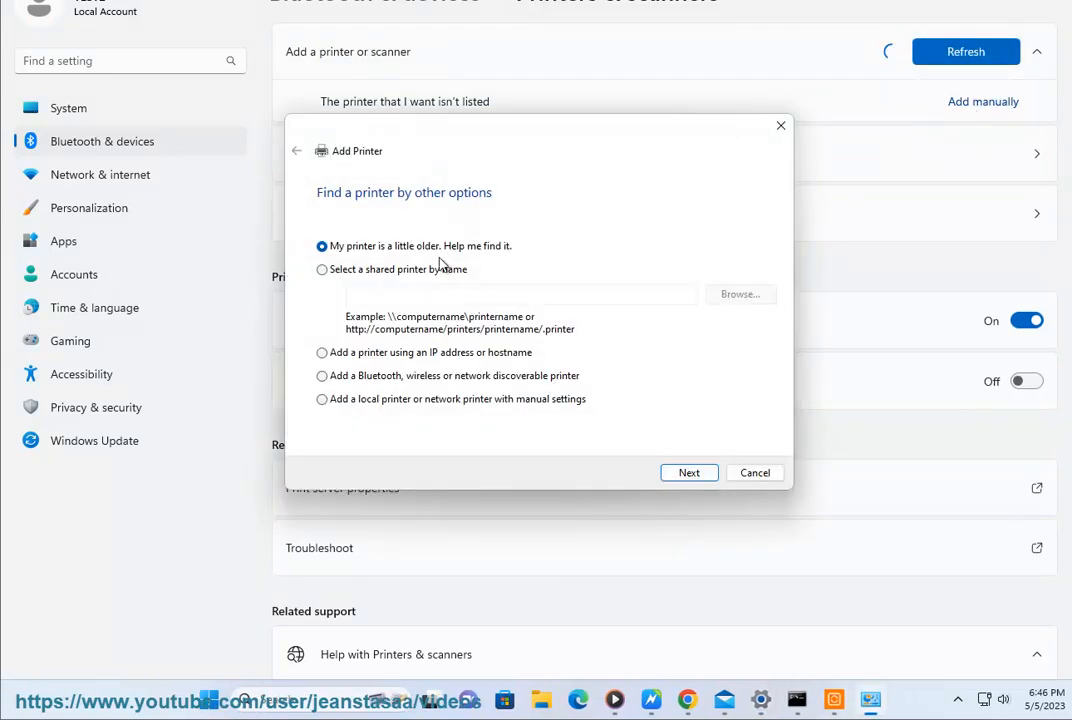
left_click(322, 268)
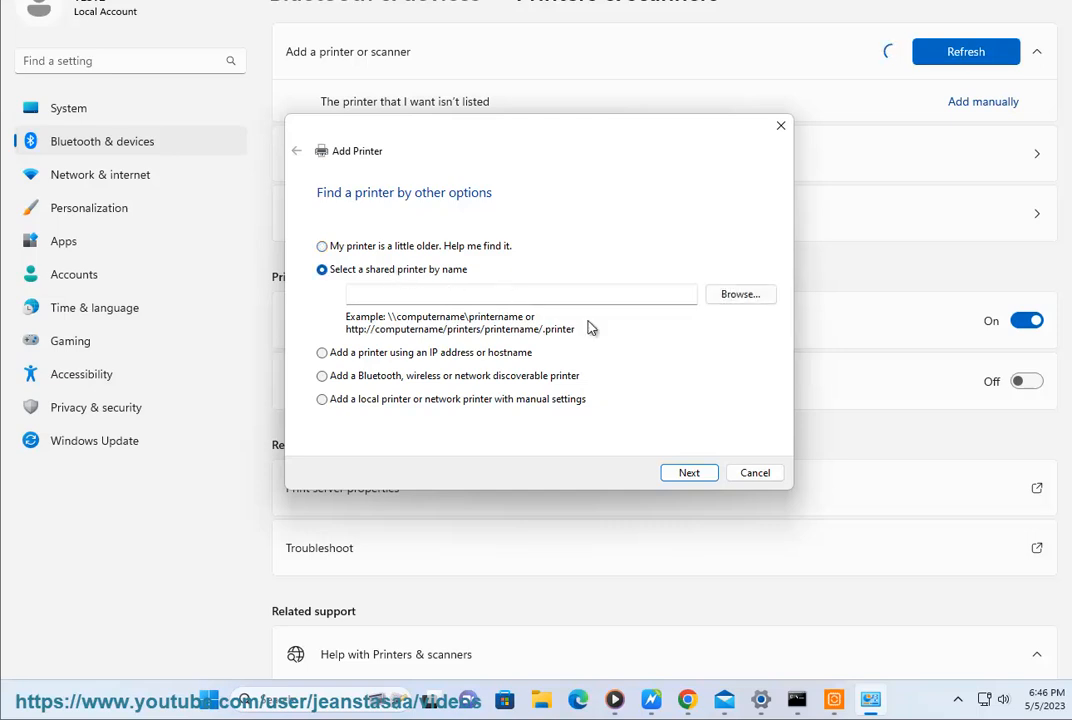
left_click(754, 472)
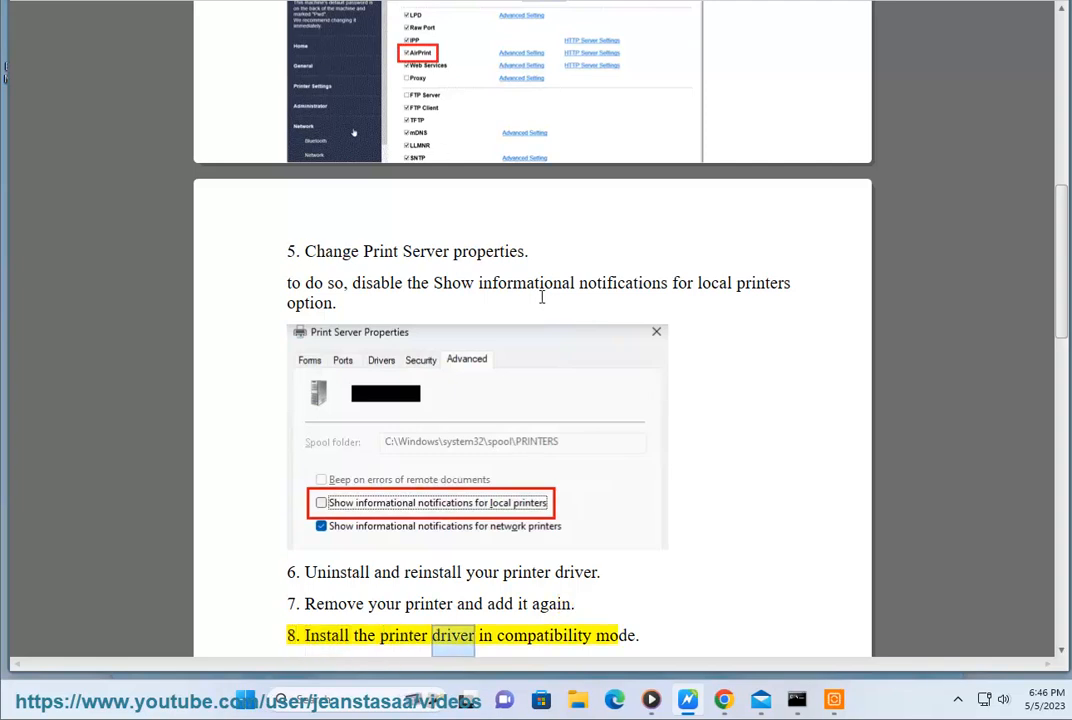
Scroll the Word guide to steps 8 and 9 on compatibility mode and resetting the printer.
scroll("down", 3)
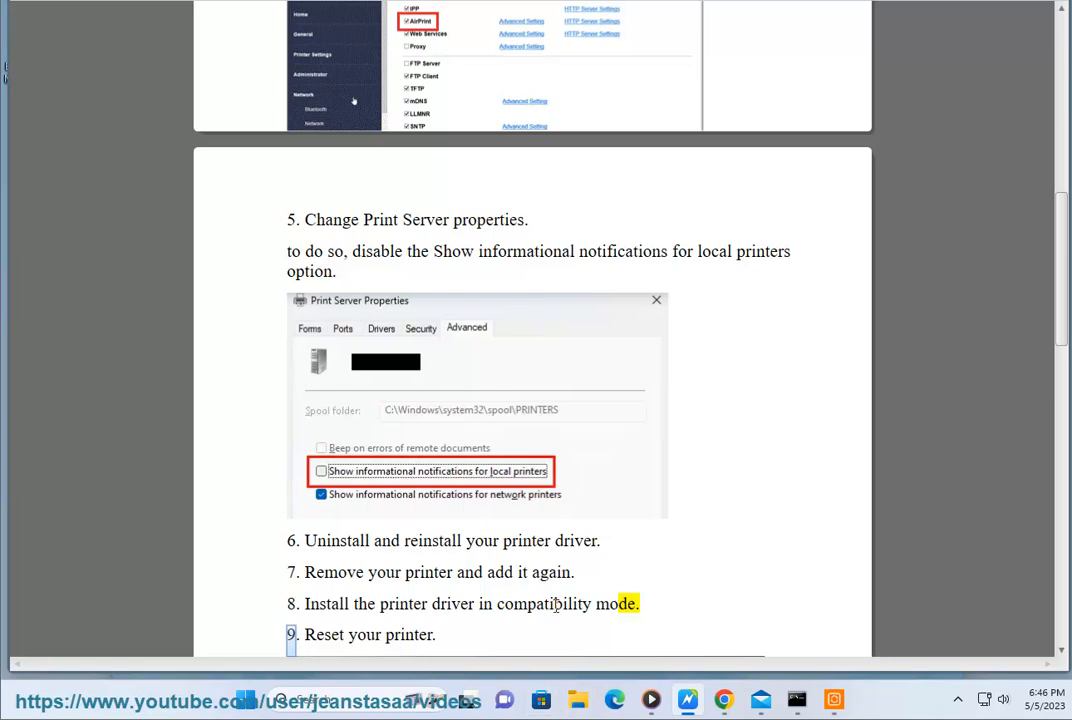
left_click(576, 700)
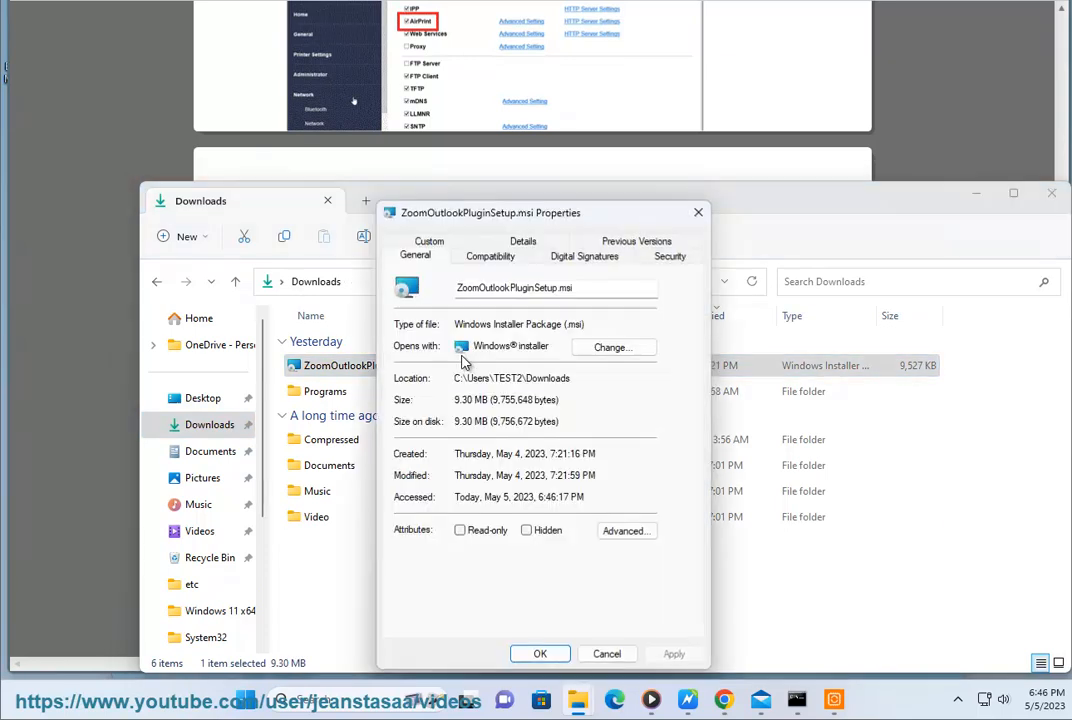
Enable 'Run this program in compatibility mode for' Previous version of Windows in the installer's Properties.
left_click(490, 256)
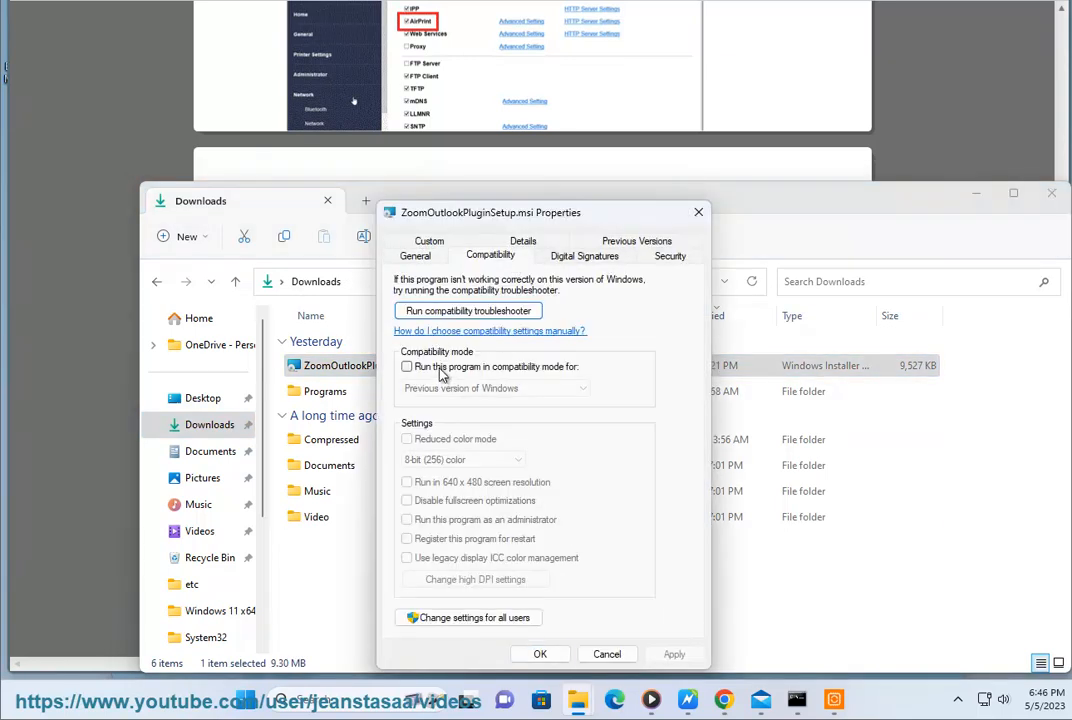
left_click(408, 366)
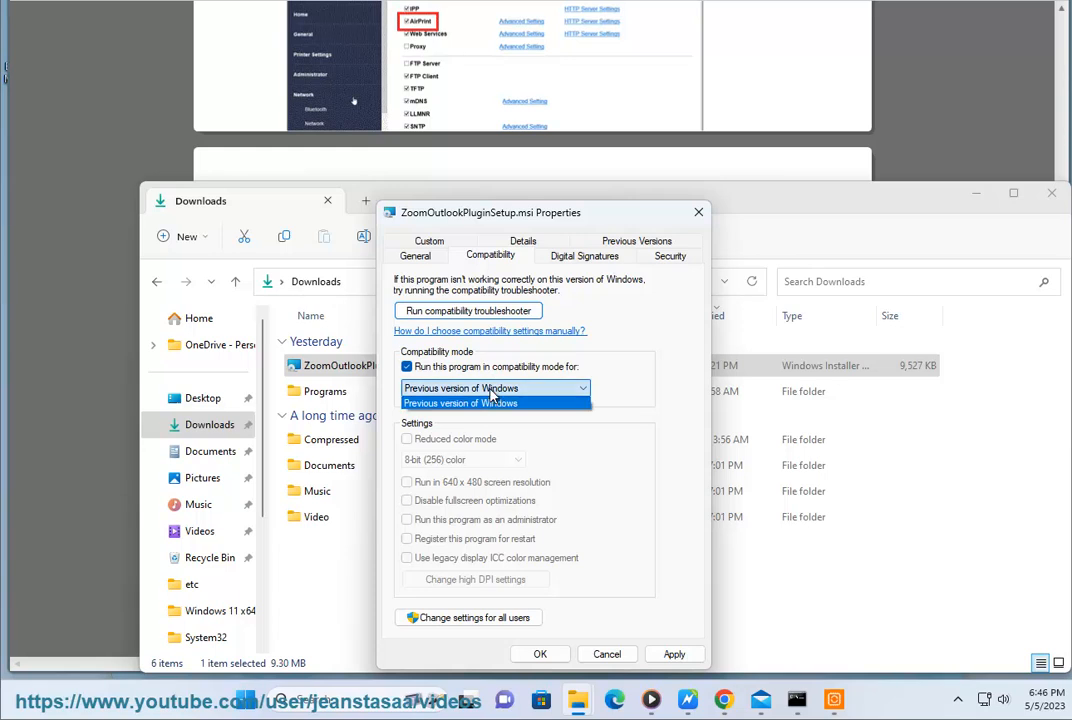
left_click(494, 402)
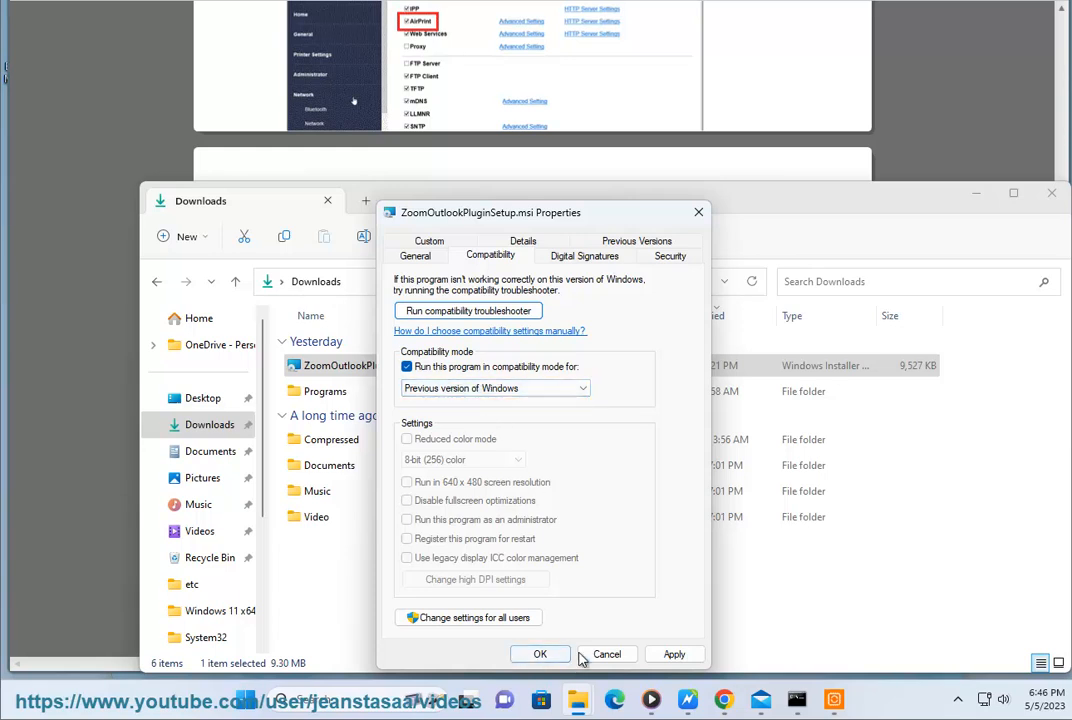